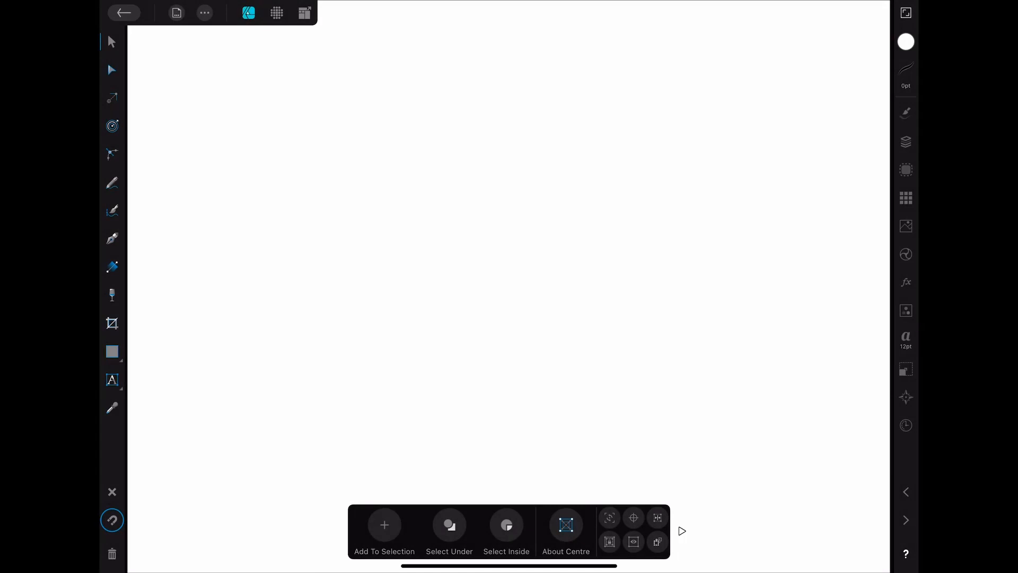
Choose the Ellipse tool from the shape flyout to draw a circle
{"action": "left_click", "coordinate": [112, 351]}
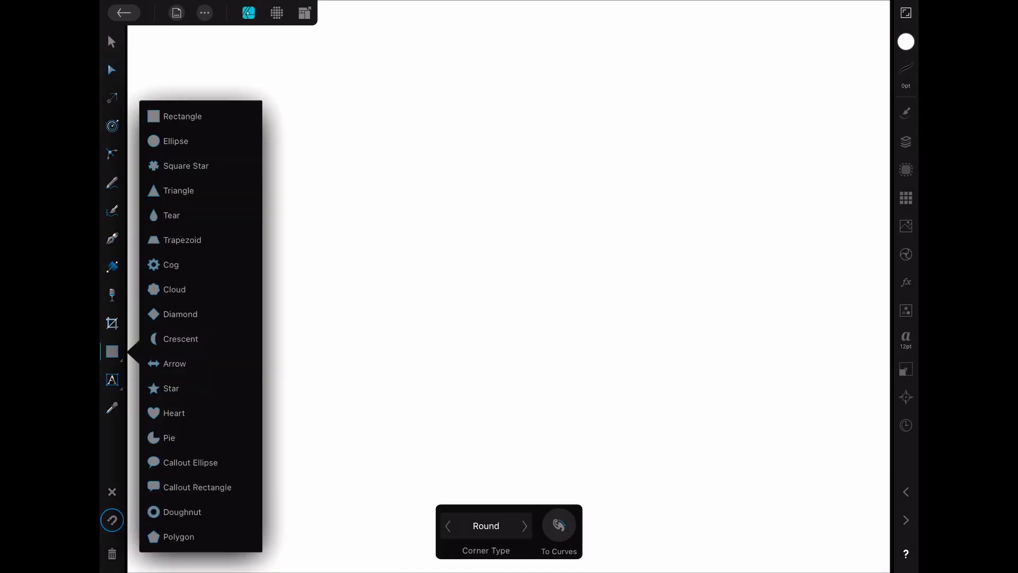
{"action": "left_click", "coordinate": [181, 511]}
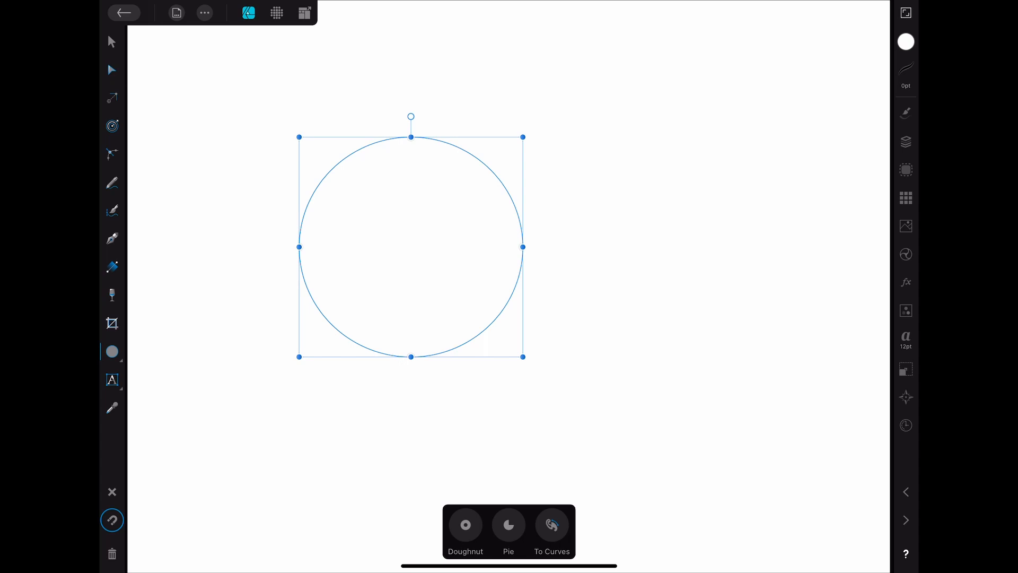
Turn the circle into a Frame Text shape filled with placeholder text
{"action": "left_click", "coordinate": [112, 379]}
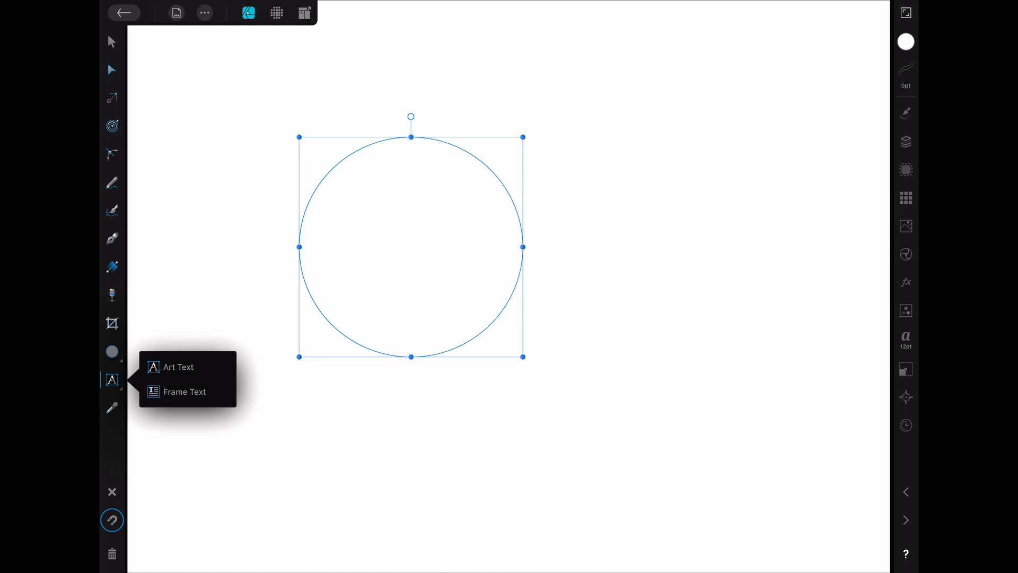
{"action": "left_click", "coordinate": [184, 391]}
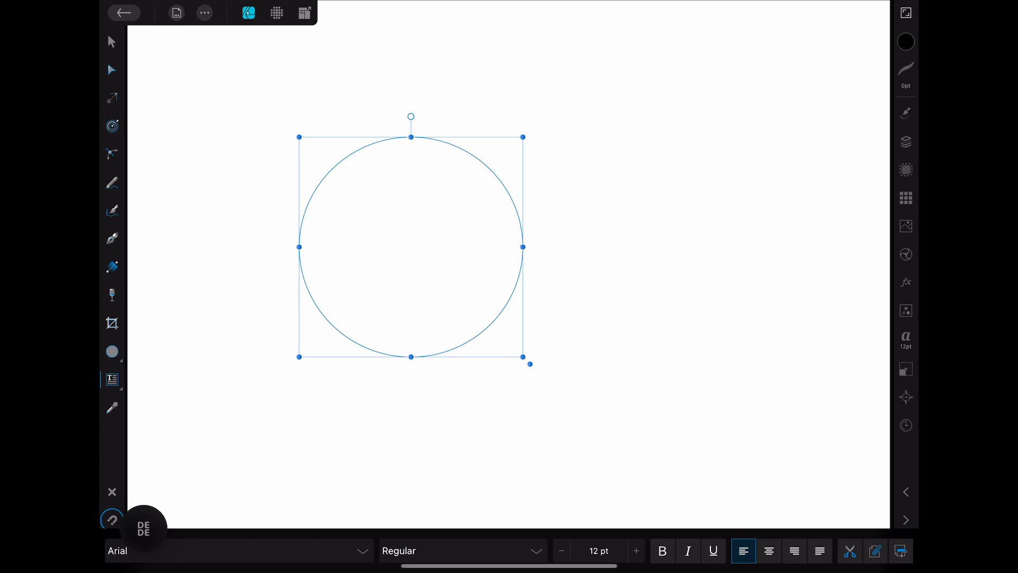
{"action": "double_click", "coordinate": [410, 247]}
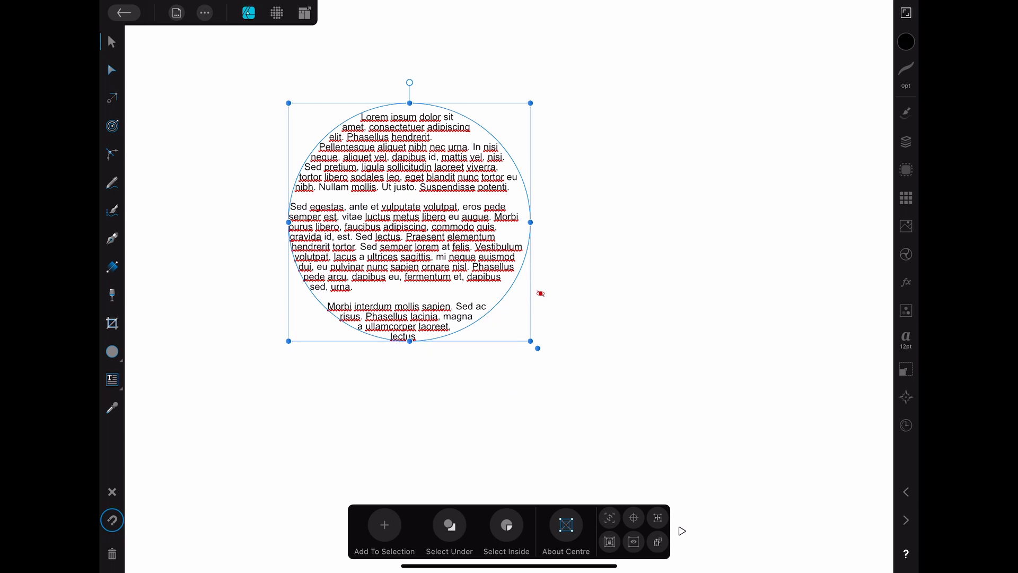
Open the Text studio panel showing Arial 12 pt Regular
{"action": "left_click", "coordinate": [905, 338]}
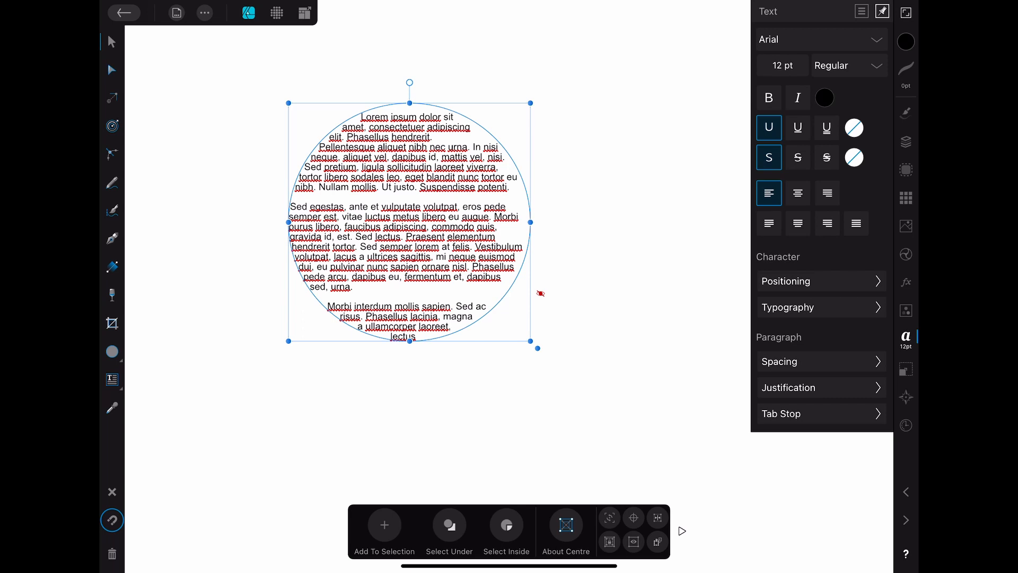
Try centre and each justify option, ending with full justification
{"action": "left_click", "coordinate": [798, 193]}
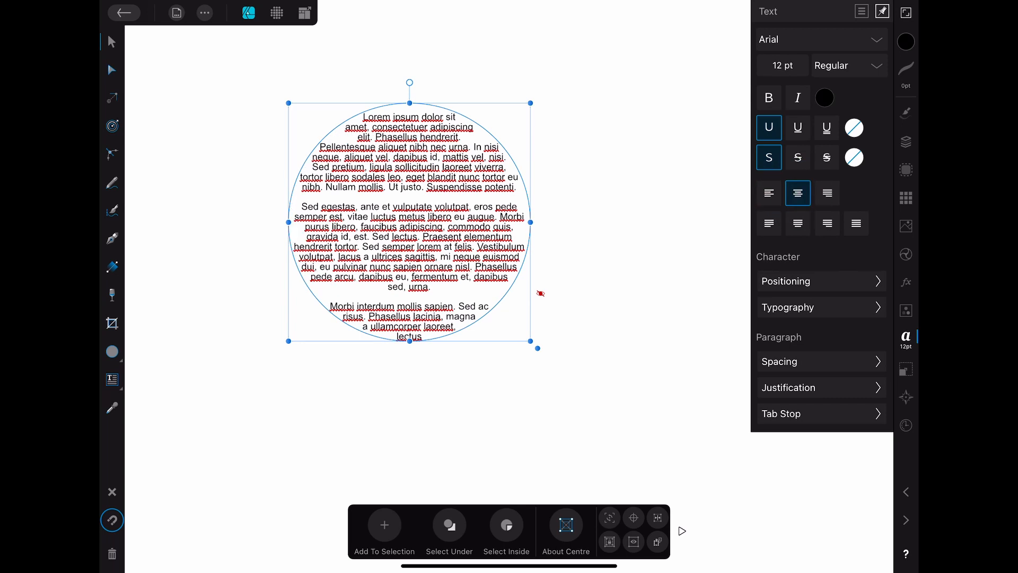
{"action": "left_click", "coordinate": [826, 192]}
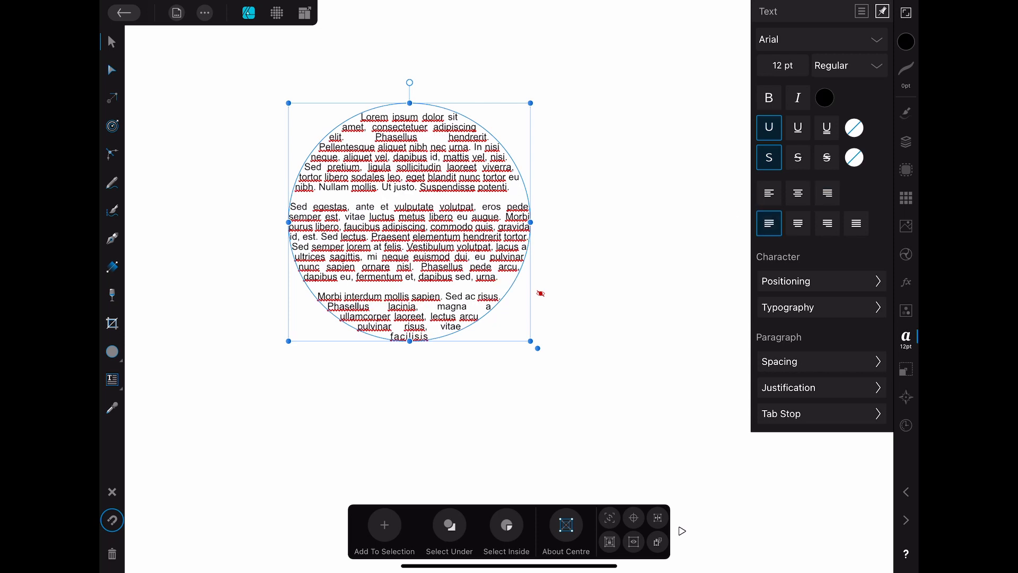
{"action": "left_click", "coordinate": [798, 224]}
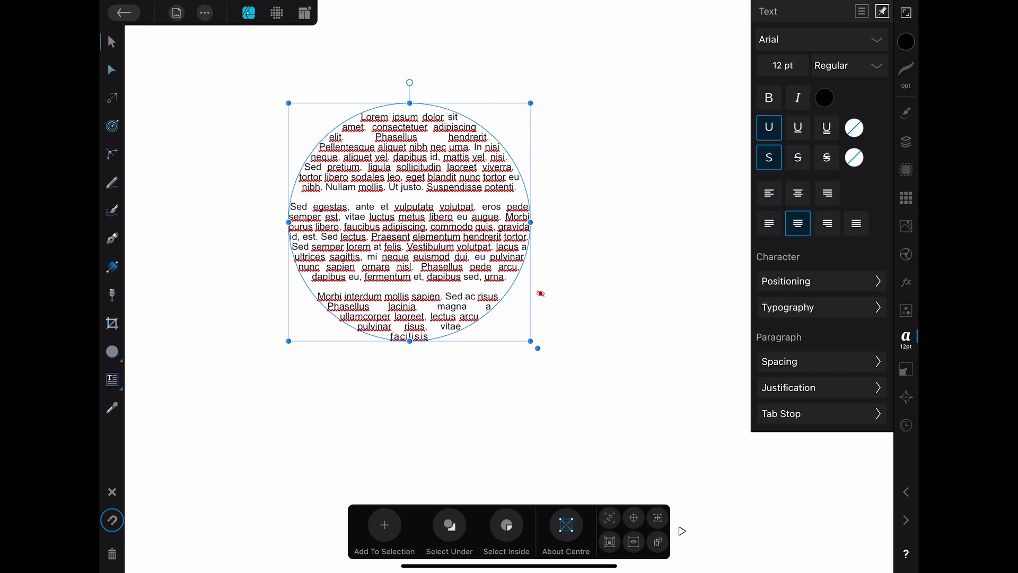
{"action": "left_click", "coordinate": [827, 223]}
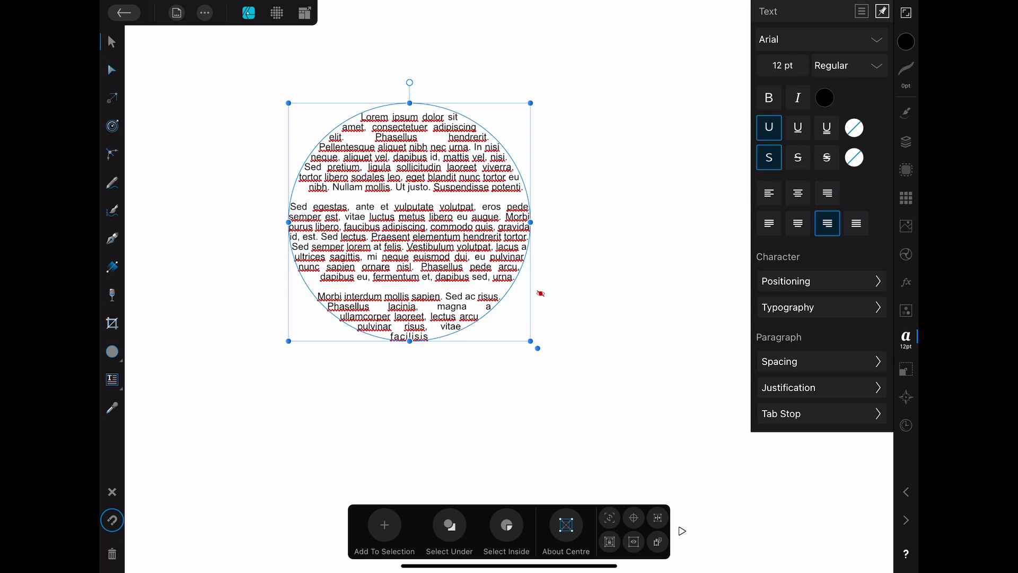
{"action": "left_click", "coordinate": [856, 223]}
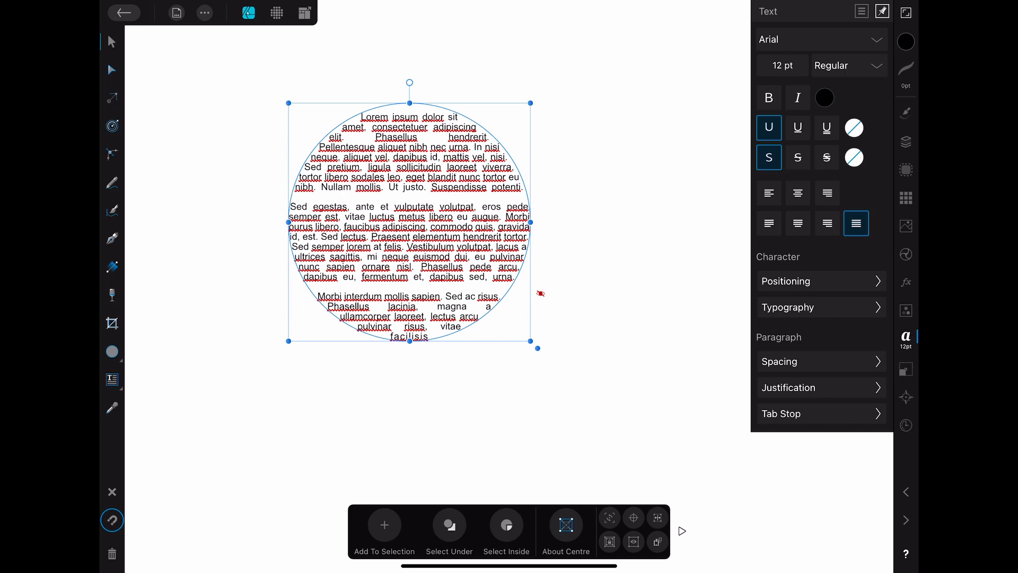
Set the text to 15 pt, try Bold and Italic, then return to Regular
{"action": "left_click", "coordinate": [781, 65]}
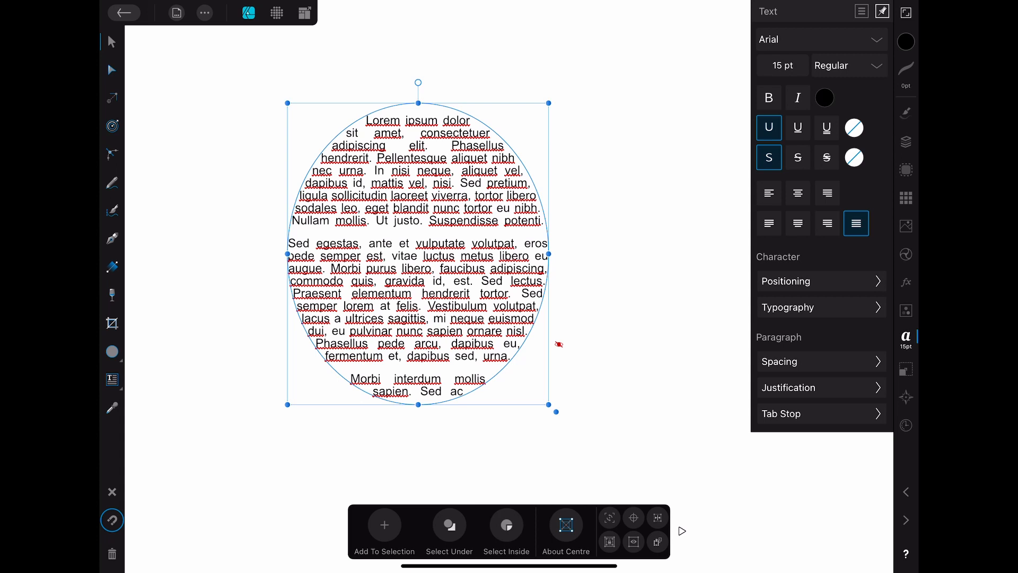
{"action": "left_click", "coordinate": [769, 97]}
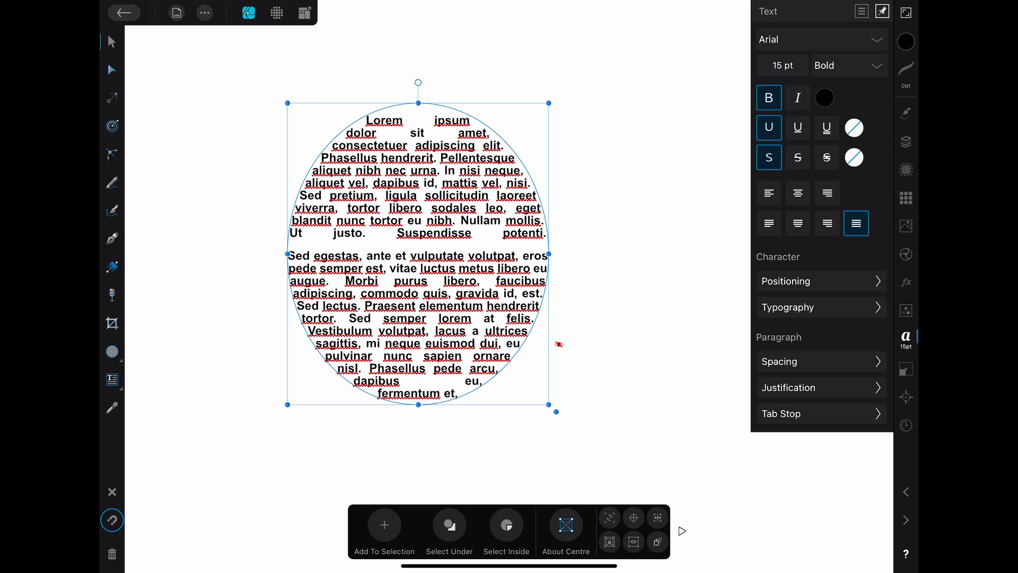
{"action": "left_click", "coordinate": [797, 98]}
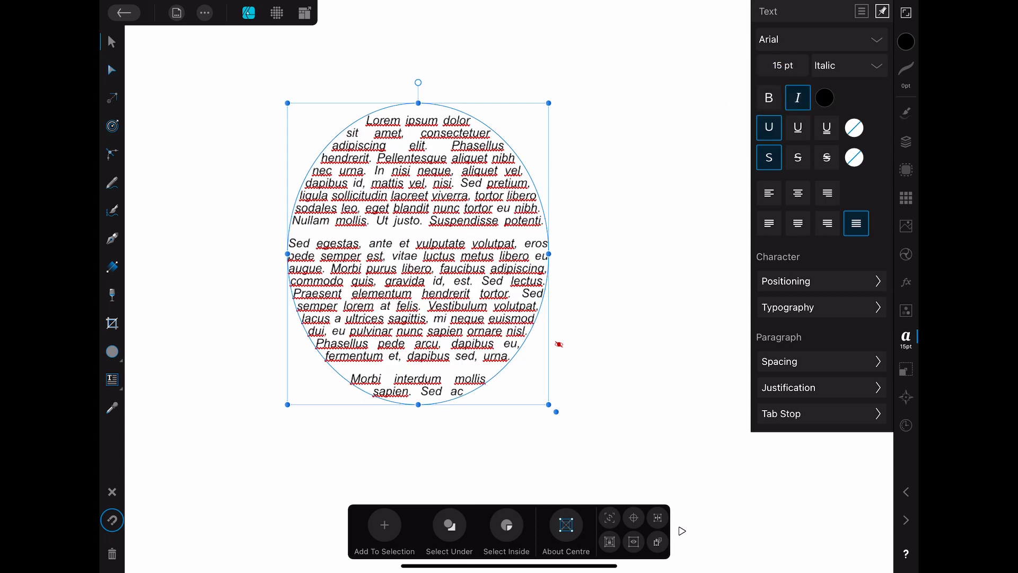
{"action": "left_click", "coordinate": [797, 98]}
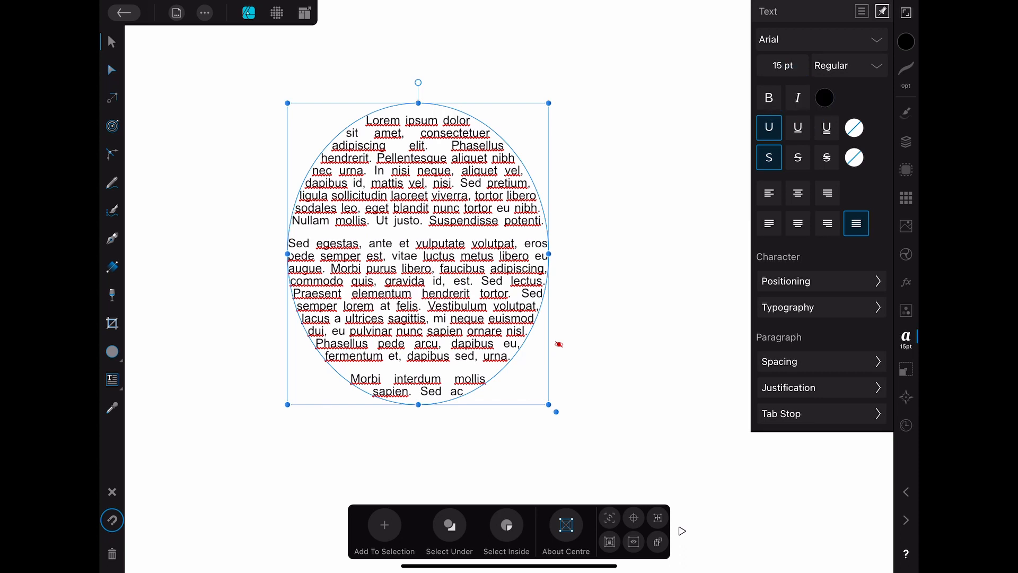
Resize the text ellipse by its handles, ending as a tall oval
{"action": "left_click_drag", "start_coordinate": [289, 403], "coordinate": [309, 323]}
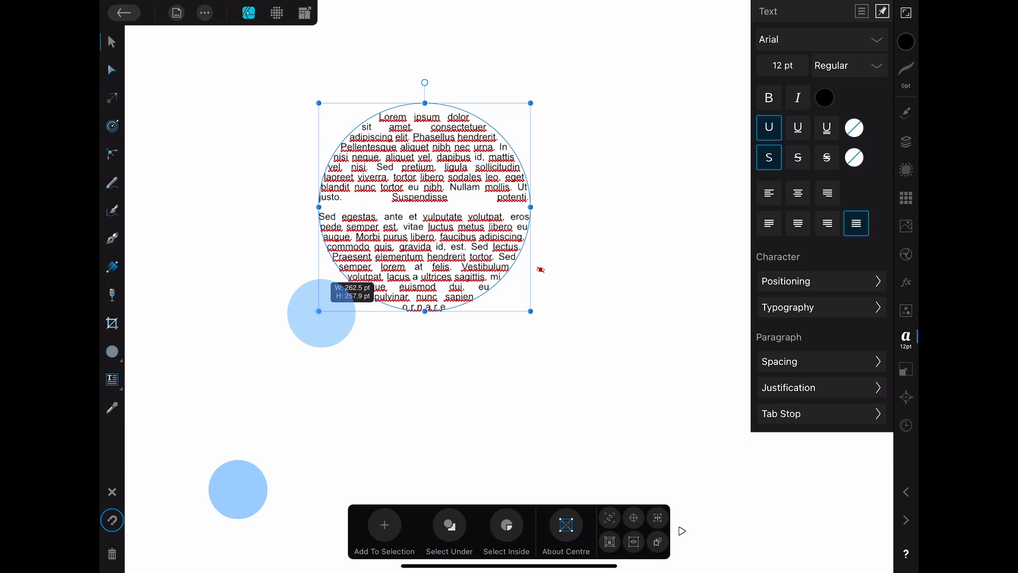
{"action": "left_click_drag", "start_coordinate": [318, 313], "coordinate": [234, 373]}
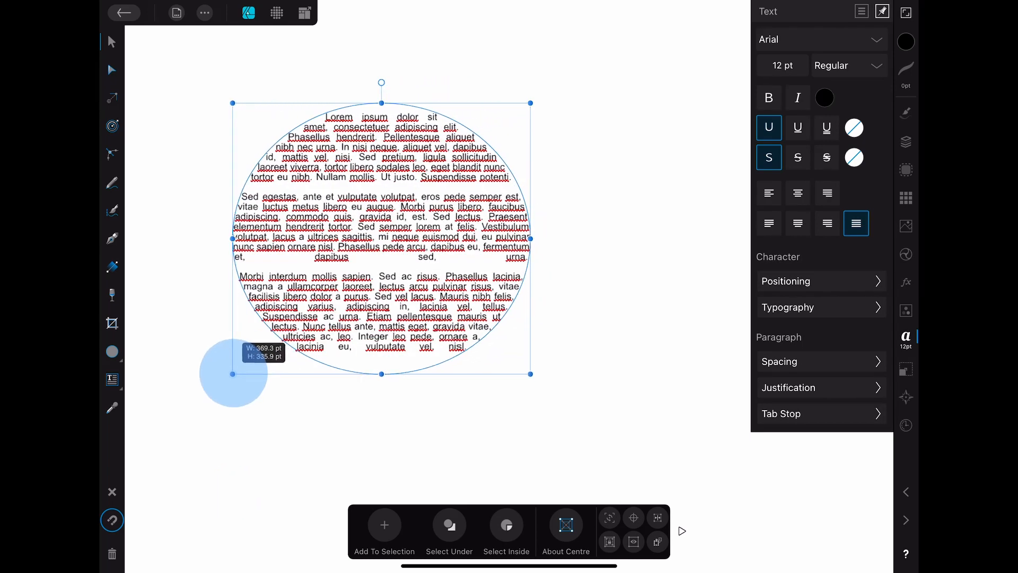
{"action": "left_click_drag", "start_coordinate": [231, 373], "coordinate": [240, 373]}
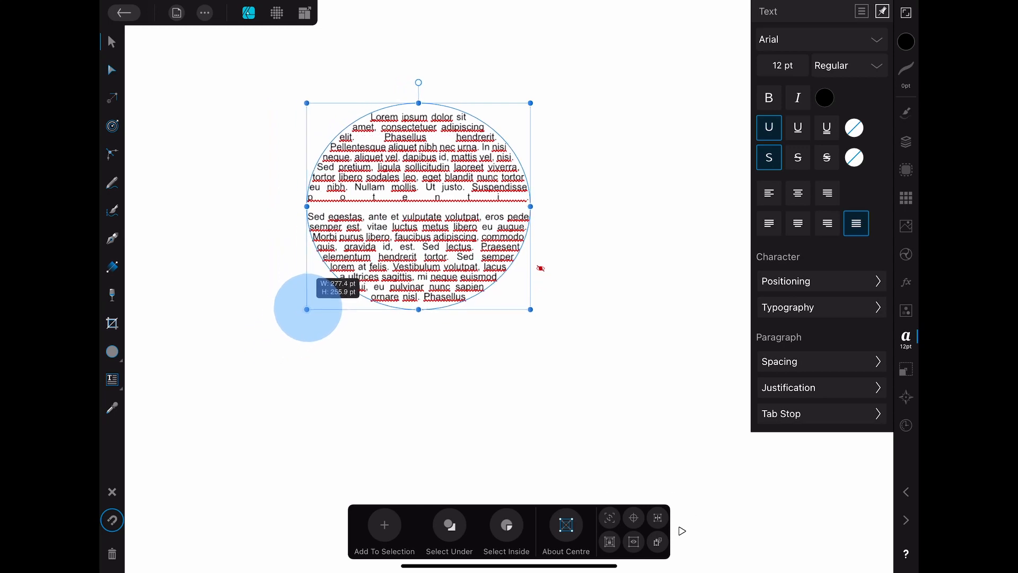
{"action": "left_click_drag", "start_coordinate": [306, 309], "coordinate": [274, 350]}
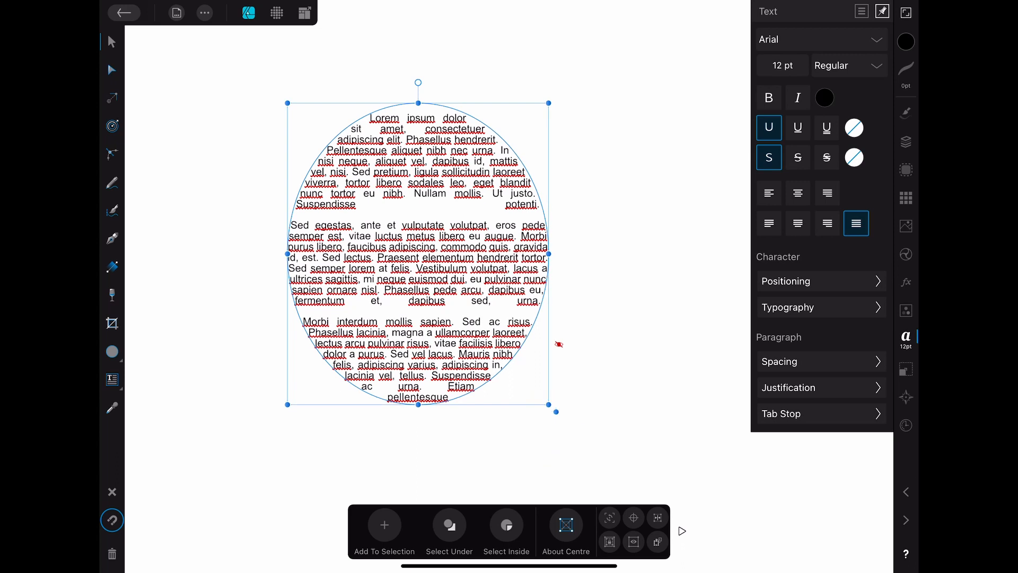
Add a wavy blob text shape and left-justify its placeholder text
{"action": "left_click", "coordinate": [111, 351]}
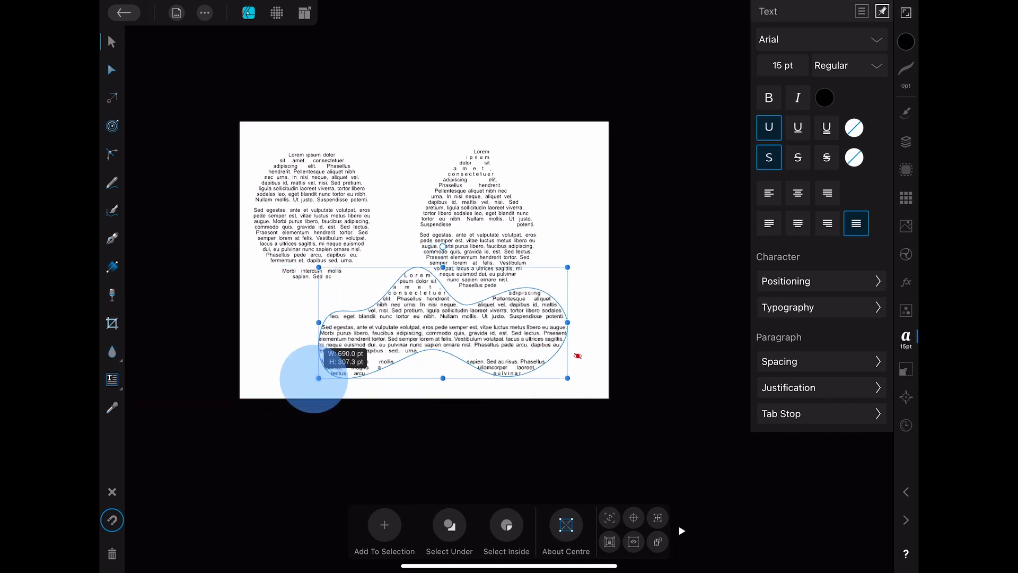
{"action": "left_click", "coordinate": [769, 223]}
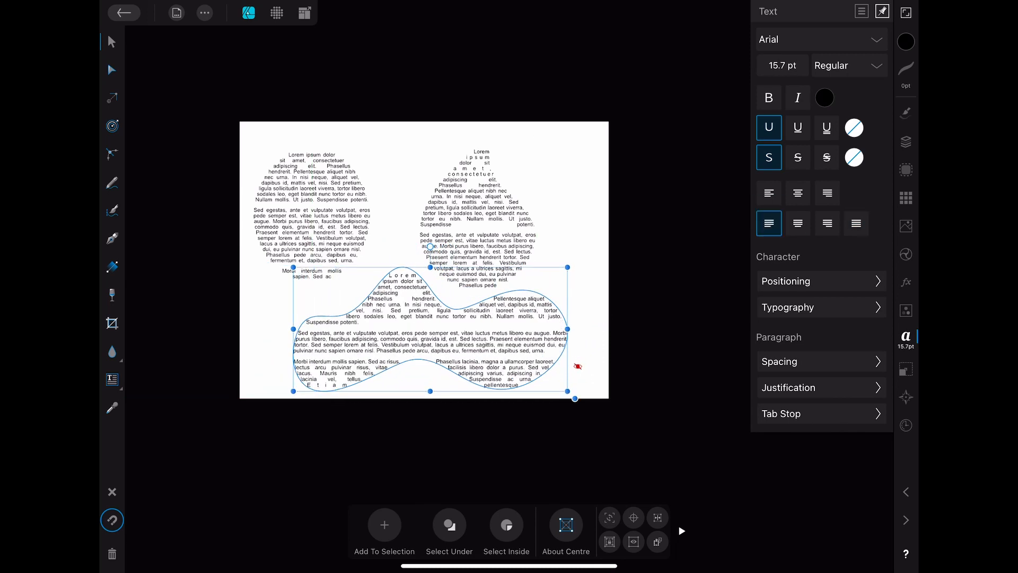